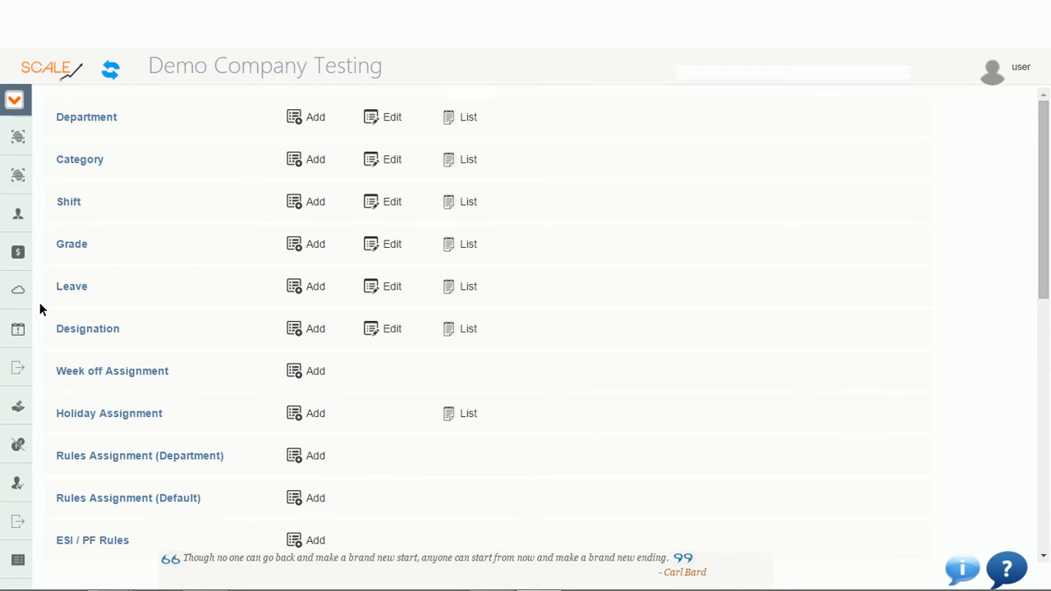
pyautogui.moveTo(236, 460)
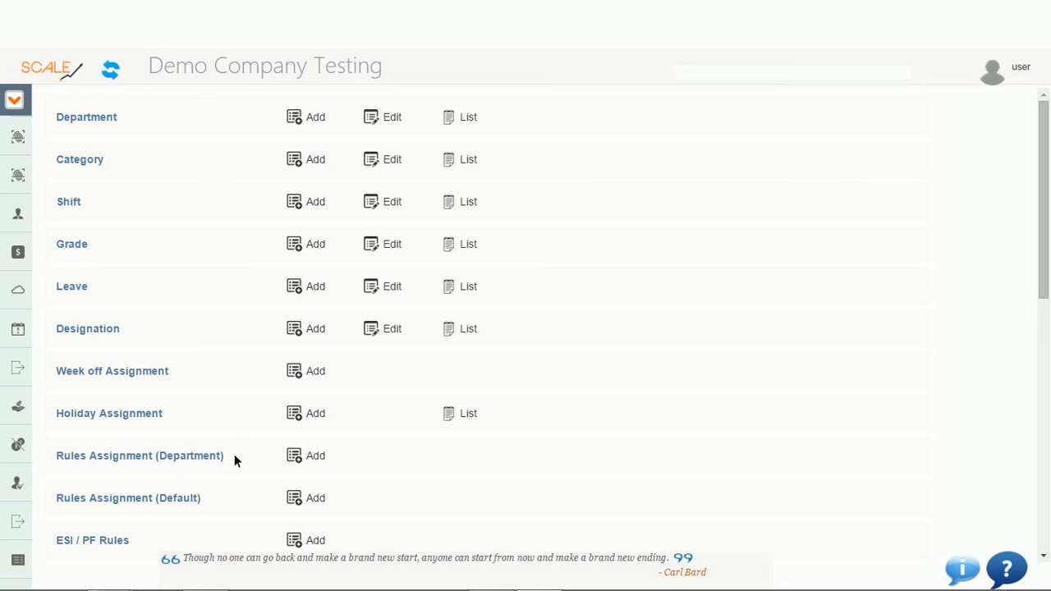
# Start a new Rules Assignment (Department) and list the available departments
pyautogui.click(315, 457)
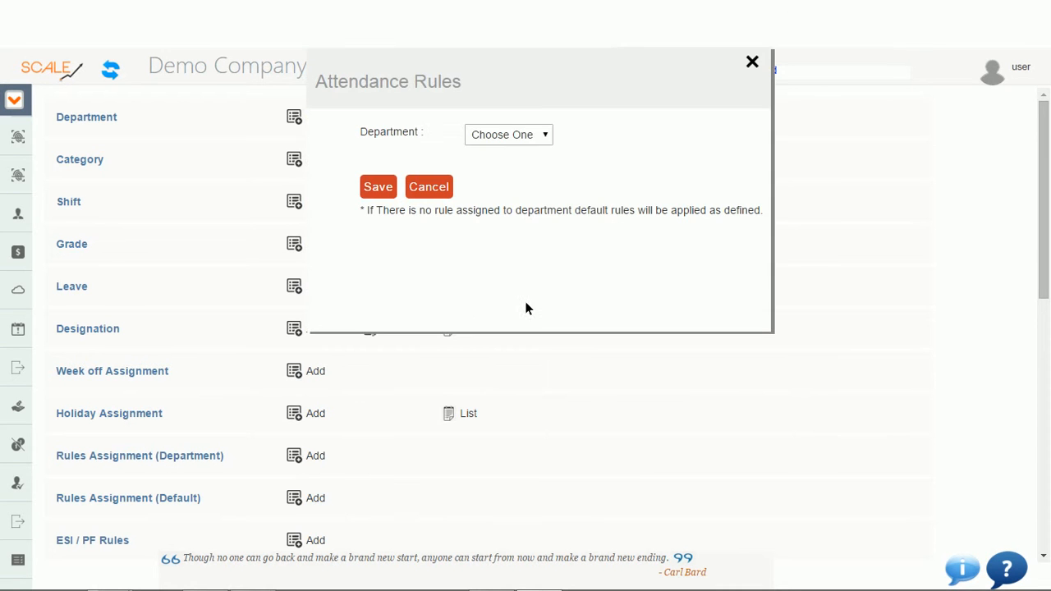
pyautogui.moveTo(391, 248)
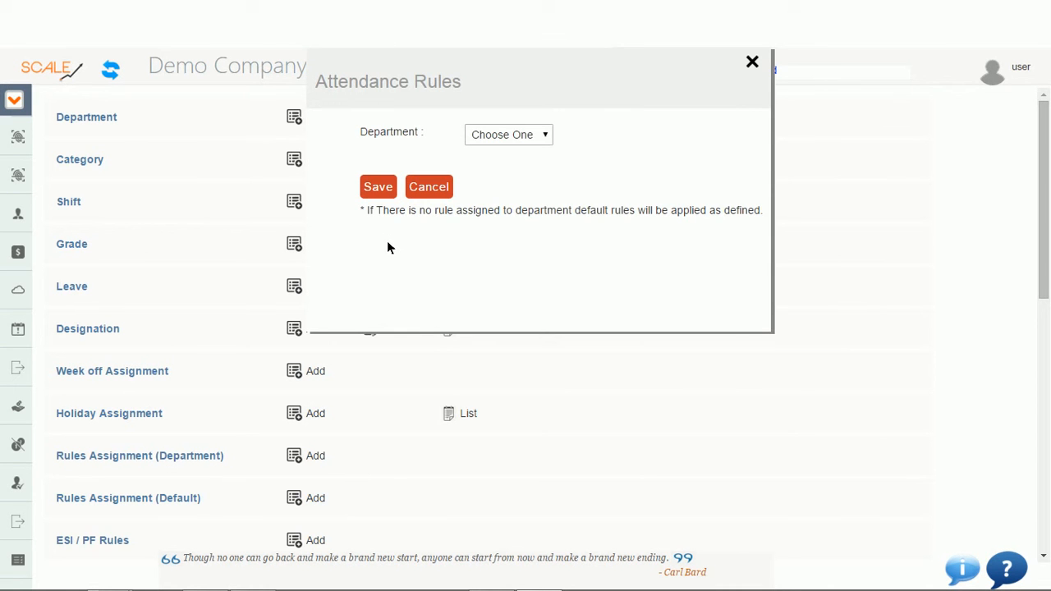
pyautogui.click(507, 135)
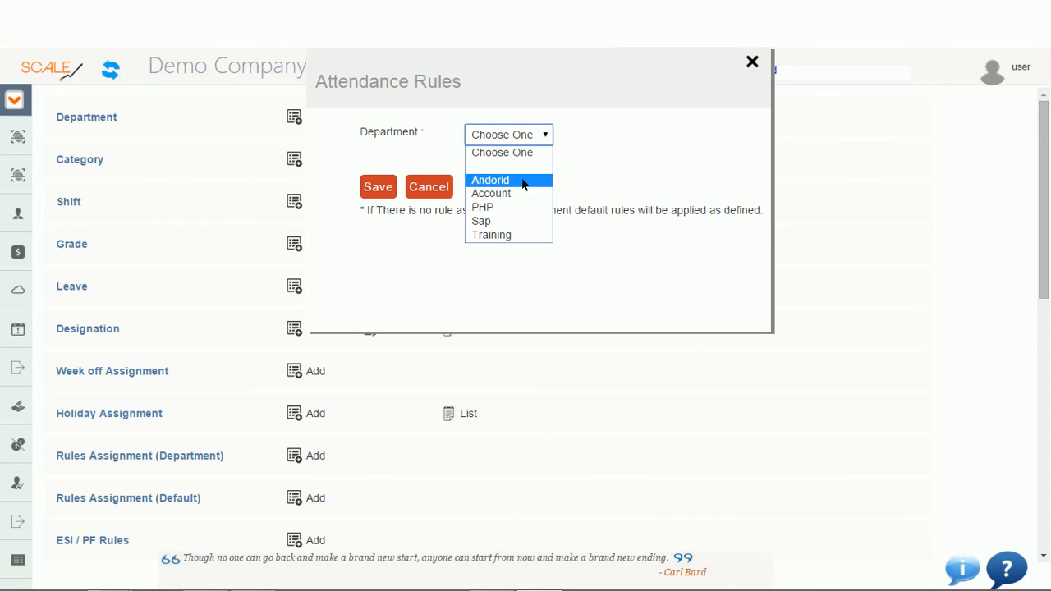
# Save Andorid's rules: Early Coming Not Consider, Late Going To Add, others To Deduct
pyautogui.click(489, 179)
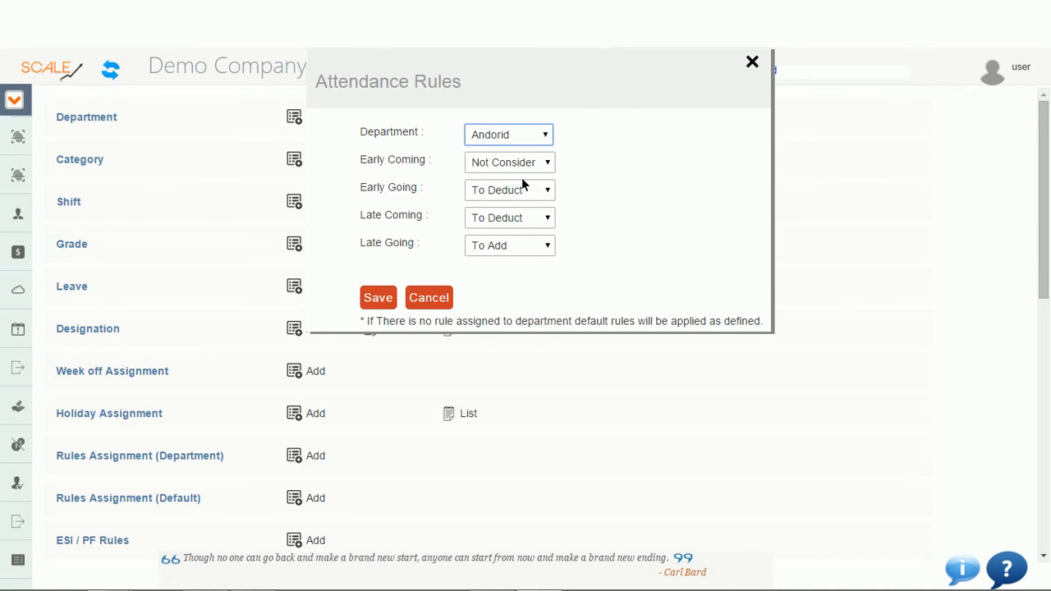
pyautogui.moveTo(573, 203)
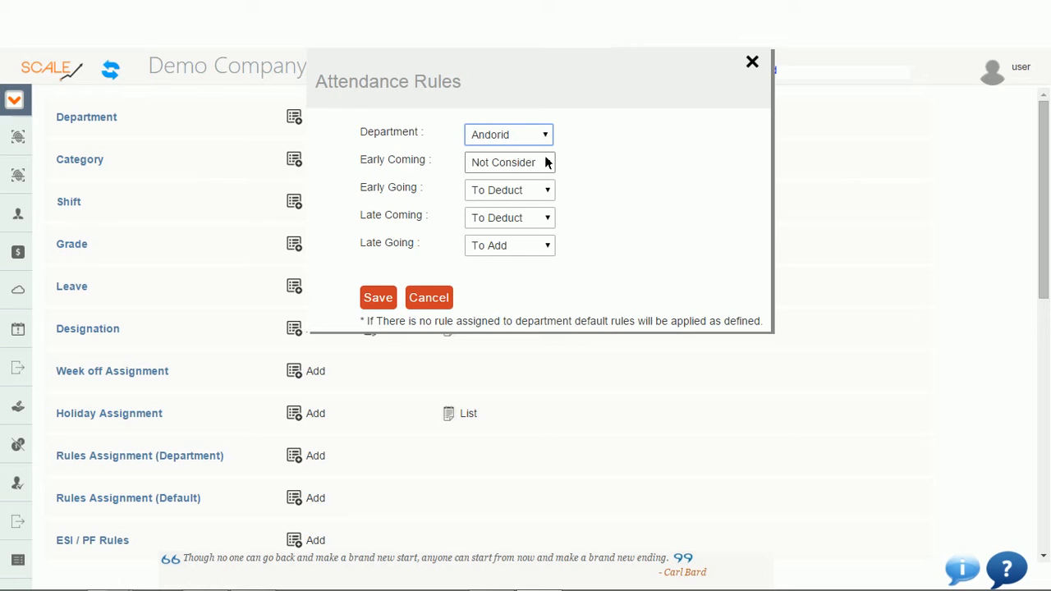
pyautogui.click(509, 163)
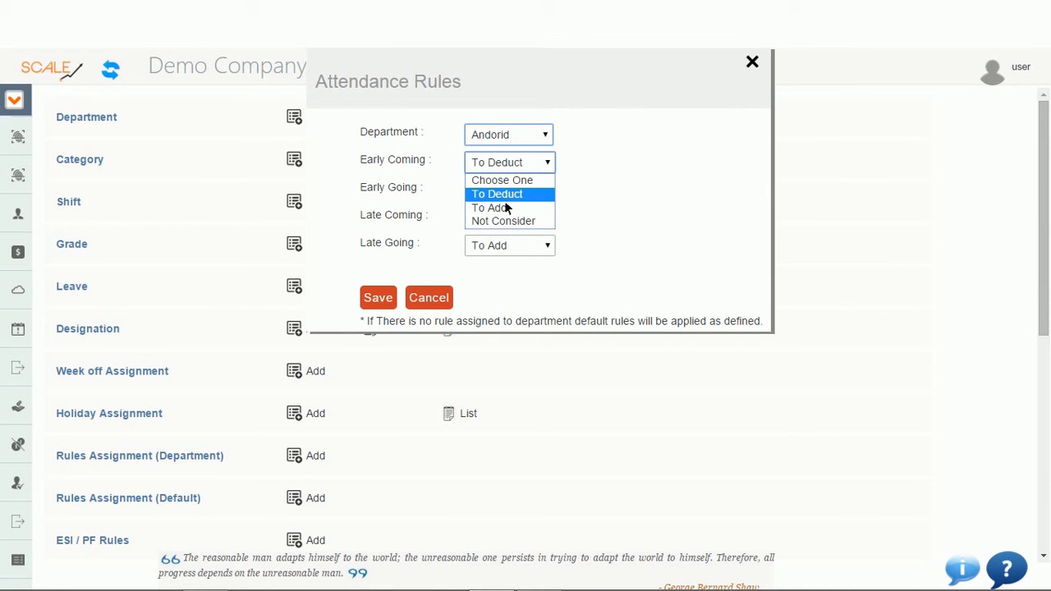
pyautogui.moveTo(506, 210)
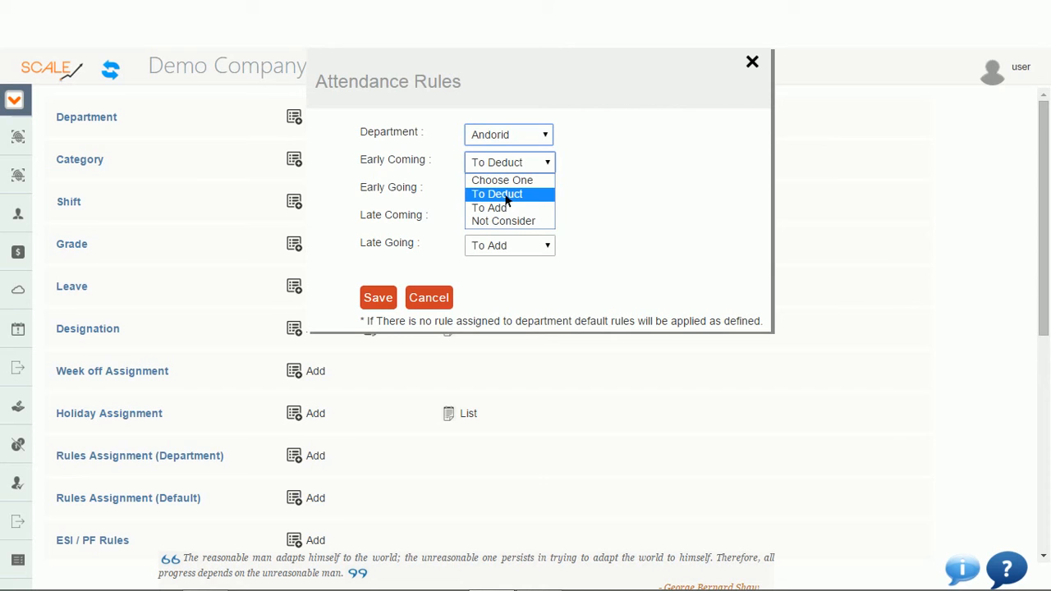
pyautogui.moveTo(506, 226)
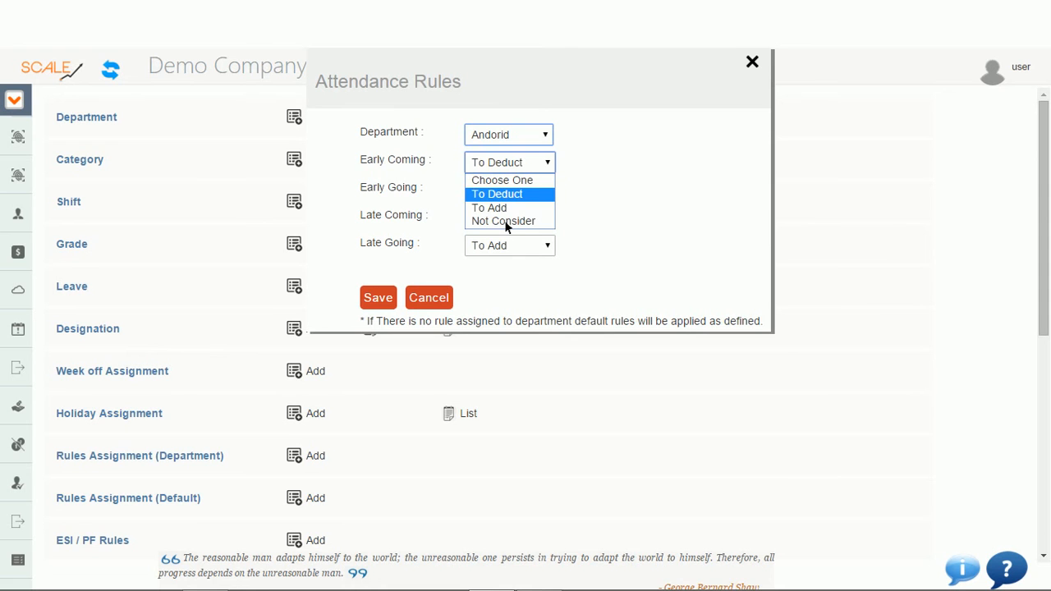
pyautogui.click(502, 220)
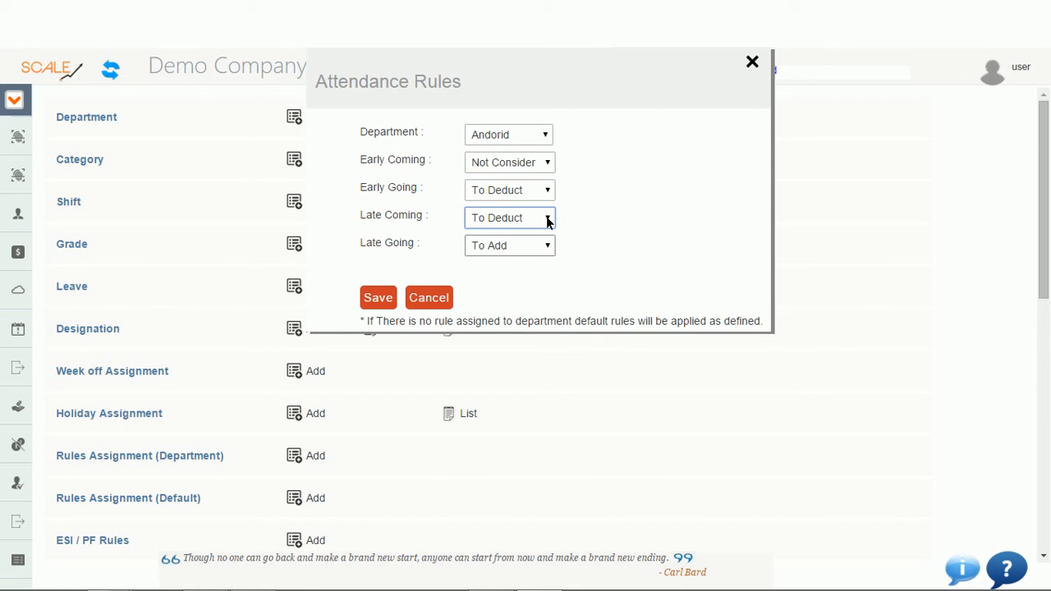
pyautogui.click(508, 244)
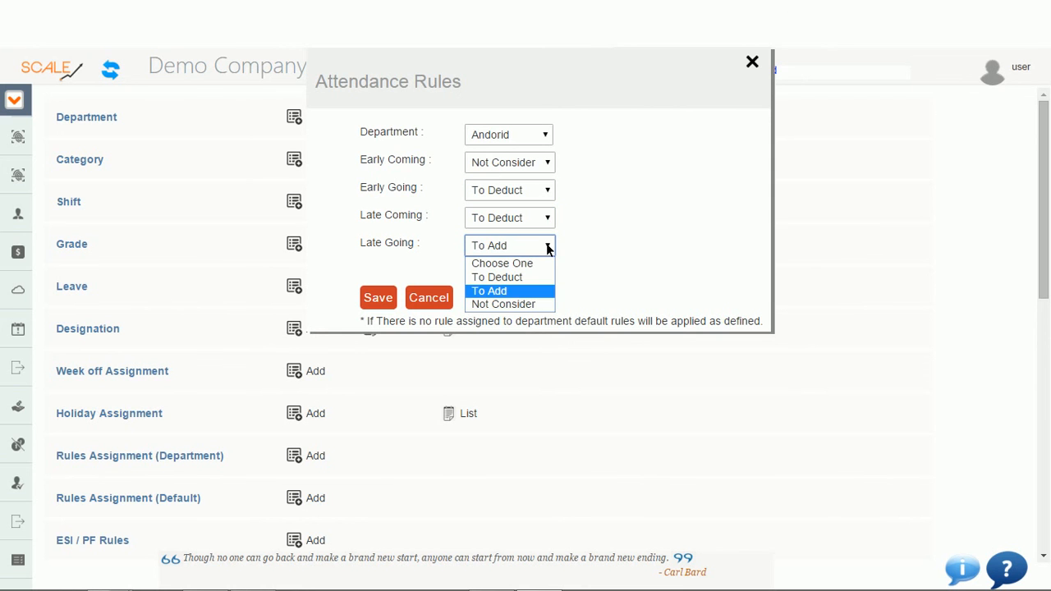
pyautogui.click(490, 291)
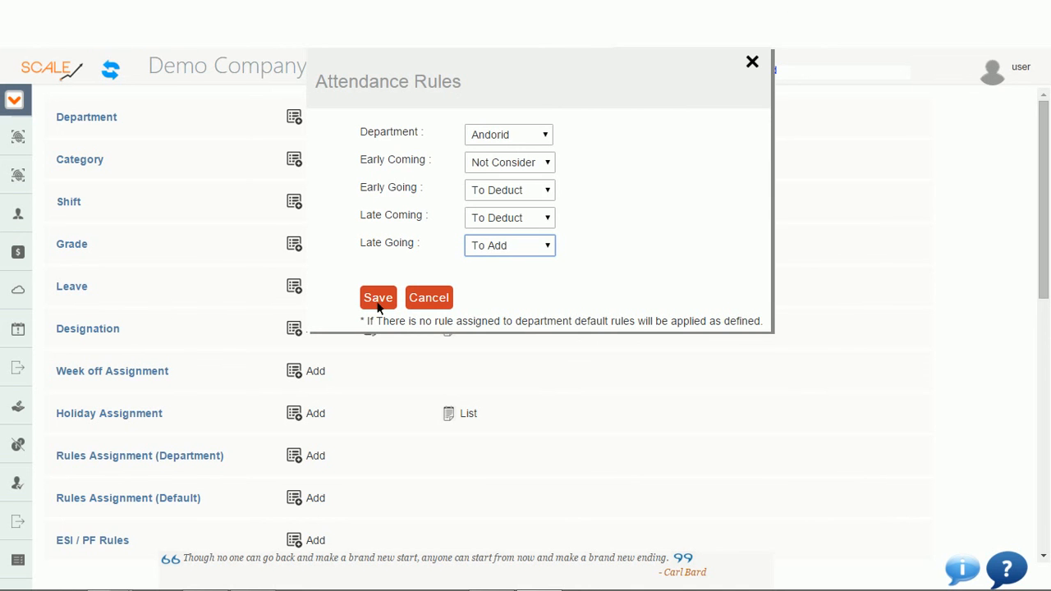
pyautogui.click(378, 297)
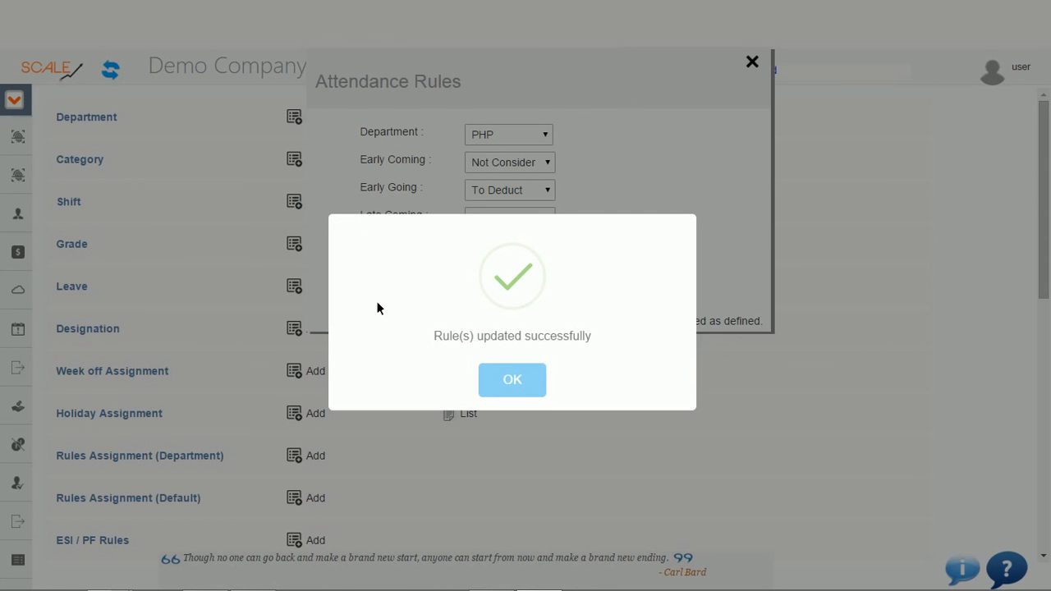